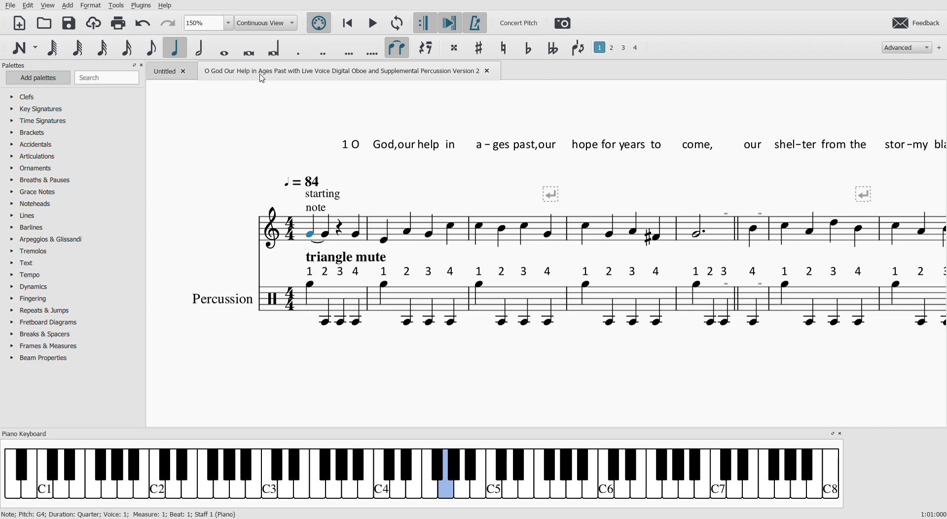
mouse_move(399, 513)
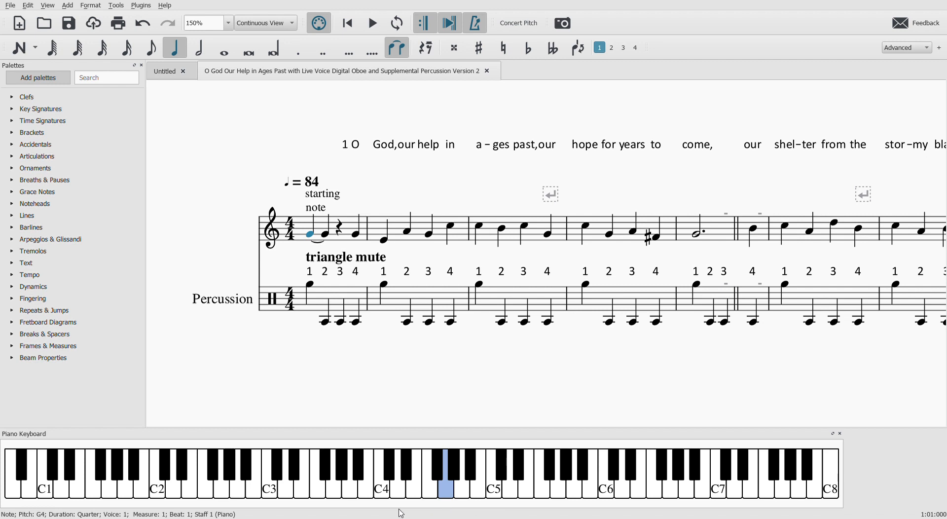
mouse_move(377, 510)
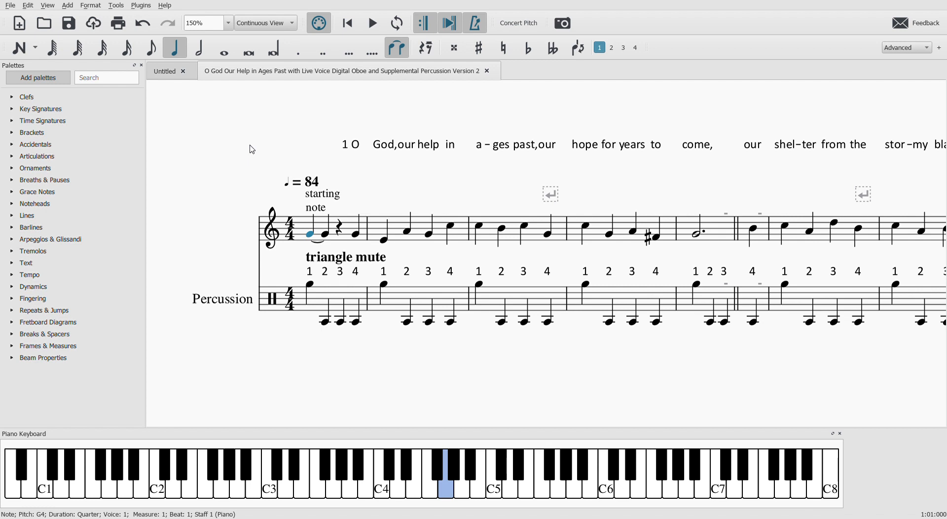
mouse_move(323, 126)
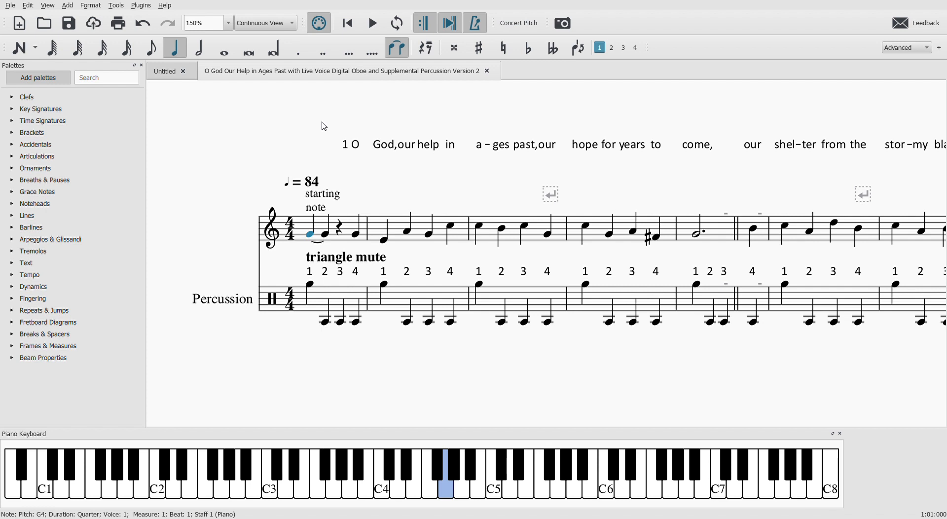
mouse_move(339, 117)
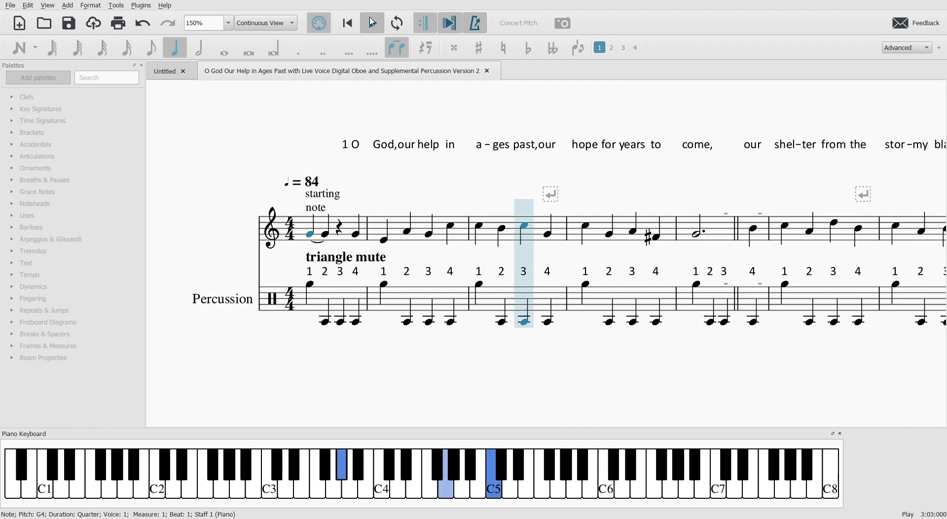
Step: Follow the hymn's playback through verses 2 and 3 toward the start of verse 4
key("Right")
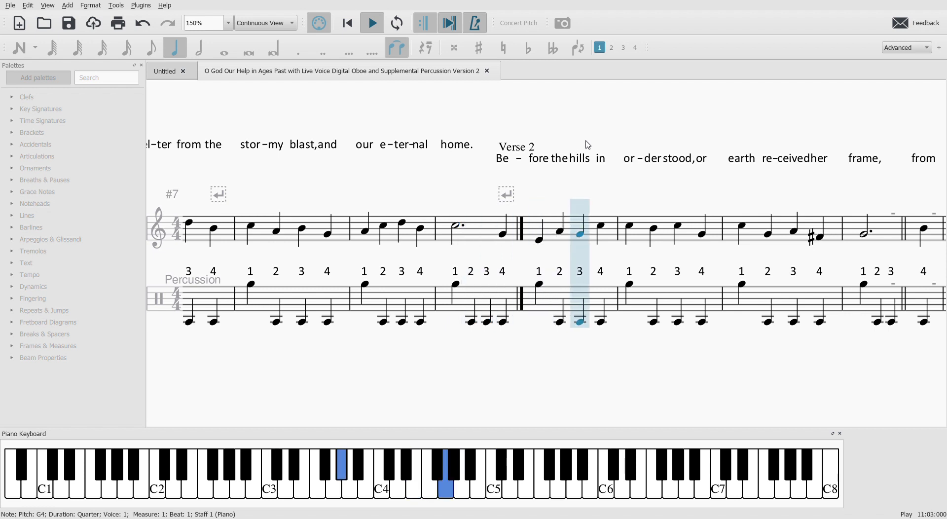
key("Right")
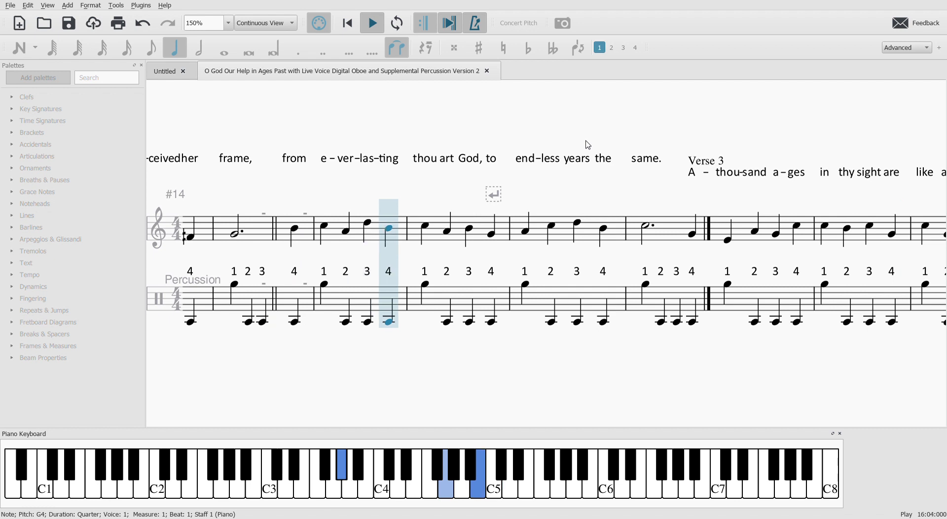
key("Right")
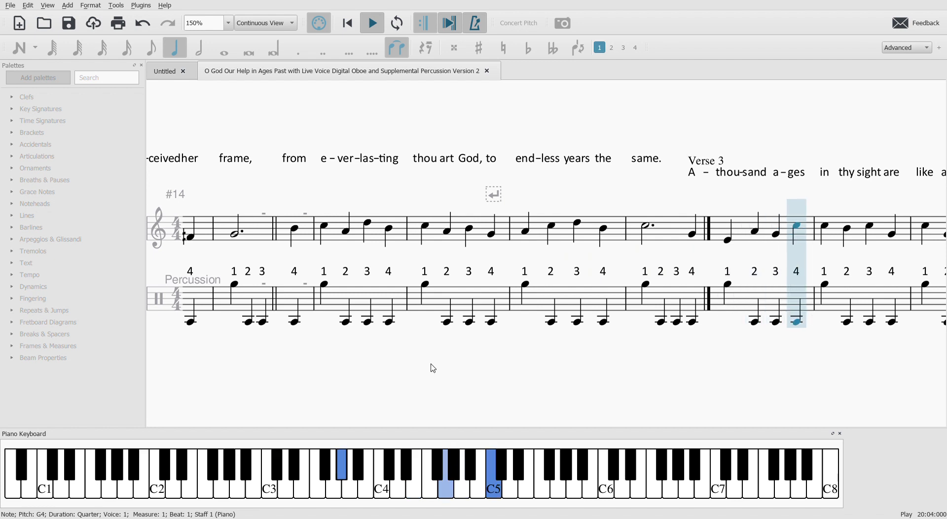
key("Right")
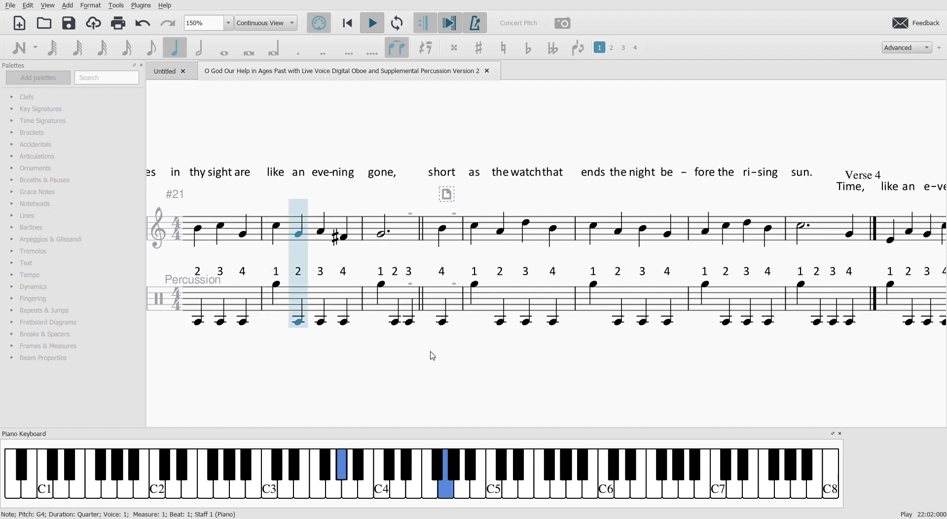
Step: Follow playback through verse 4 to the final measure on the word "home."
key("Right")
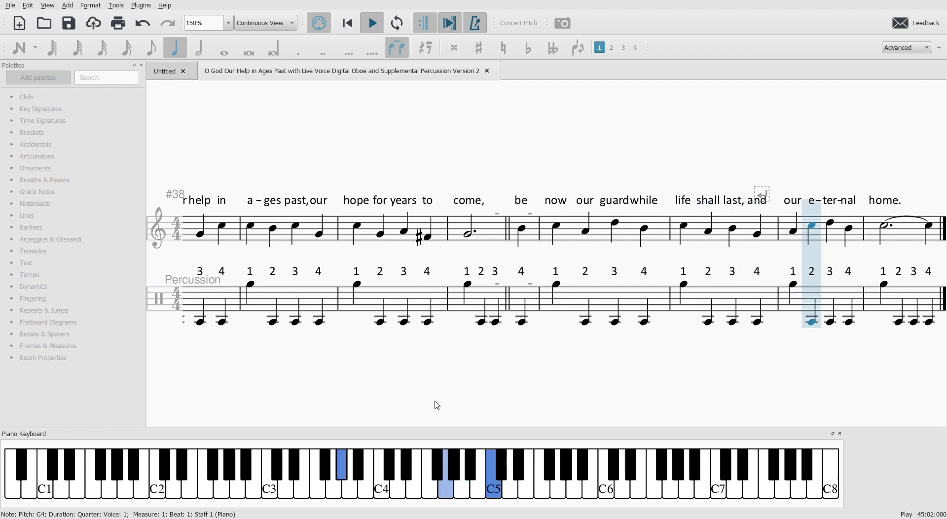
key("Right")
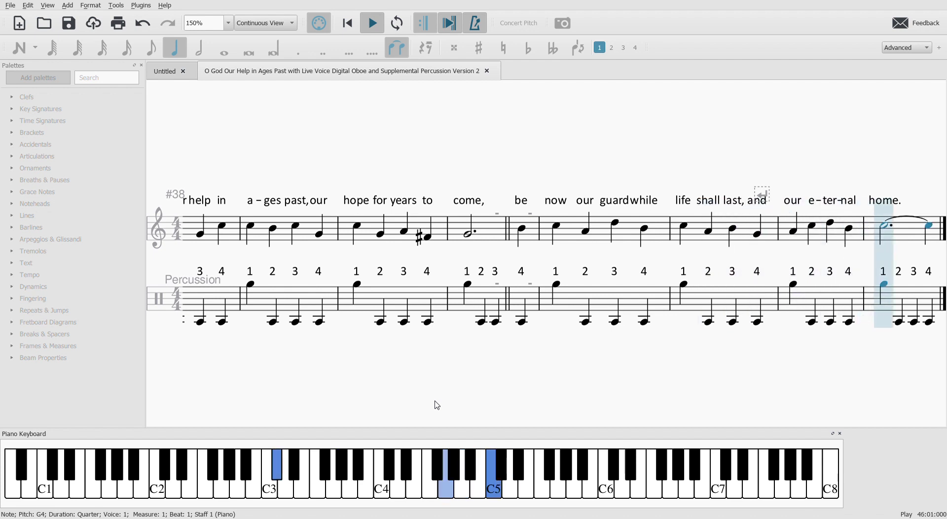